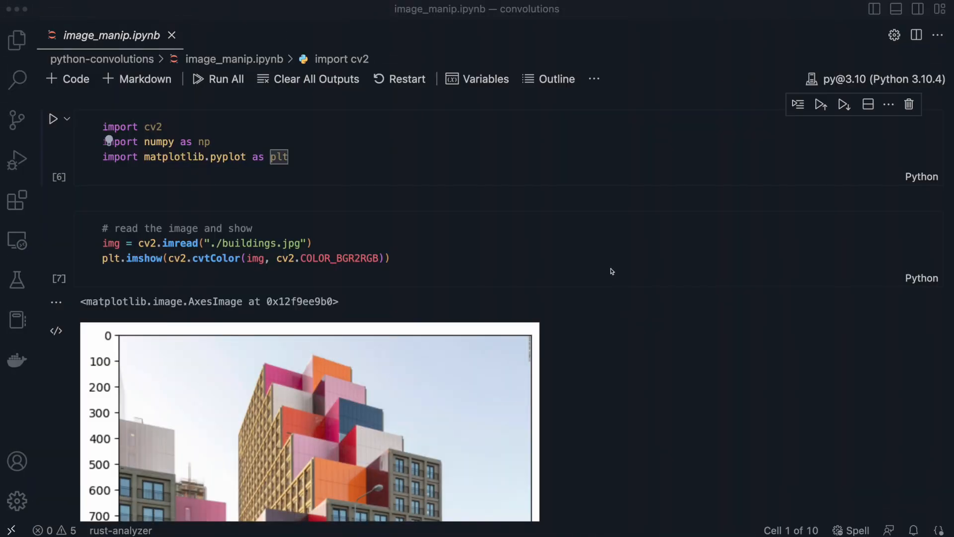
# - Run main via the code lens to produce the 1920x1080 Gaussian-blurred output image
pyautogui.scroll(-3)
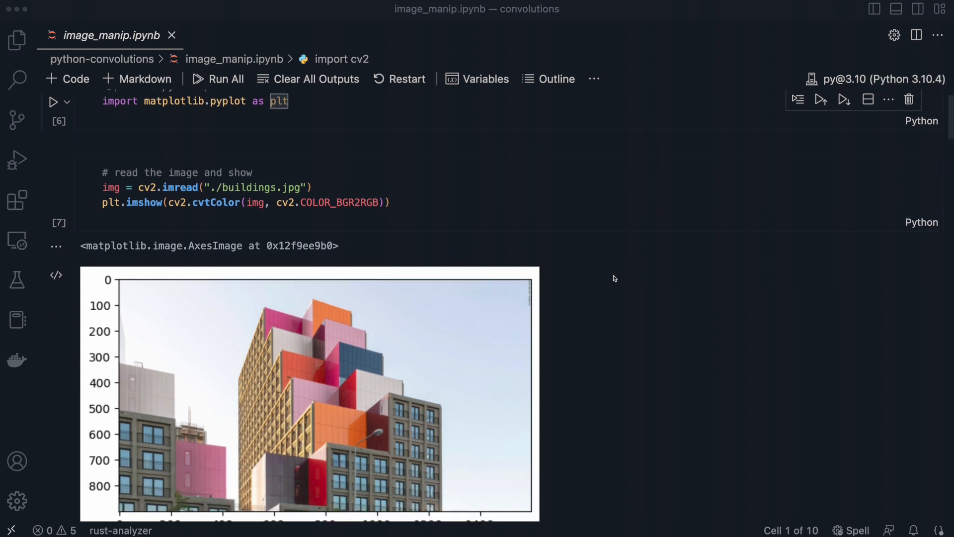
pyautogui.scroll(-3)
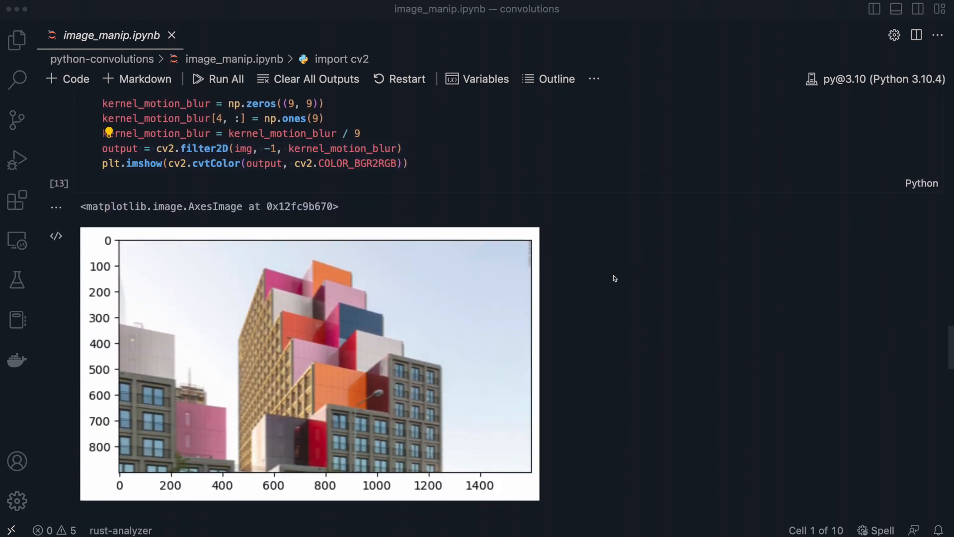
pyautogui.scroll(-3)
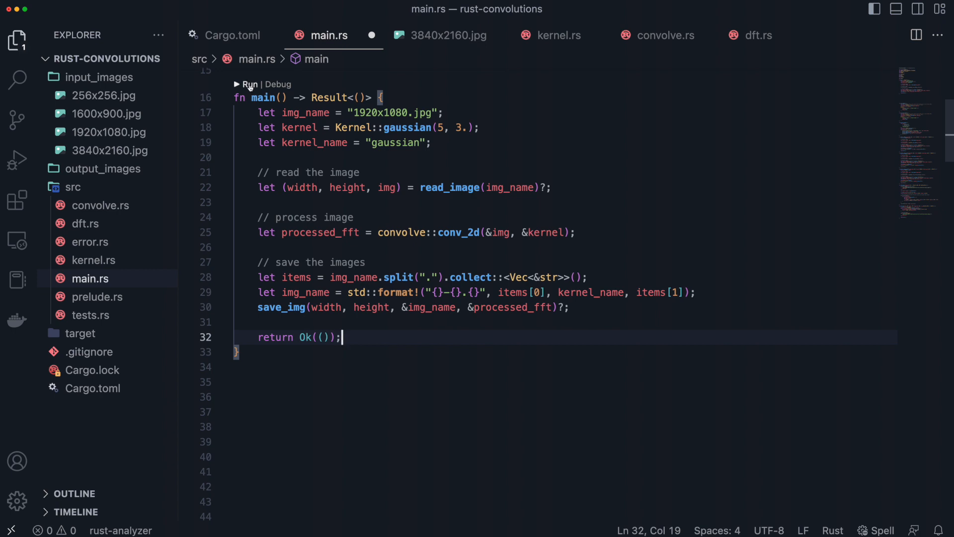
pyautogui.click(248, 83)
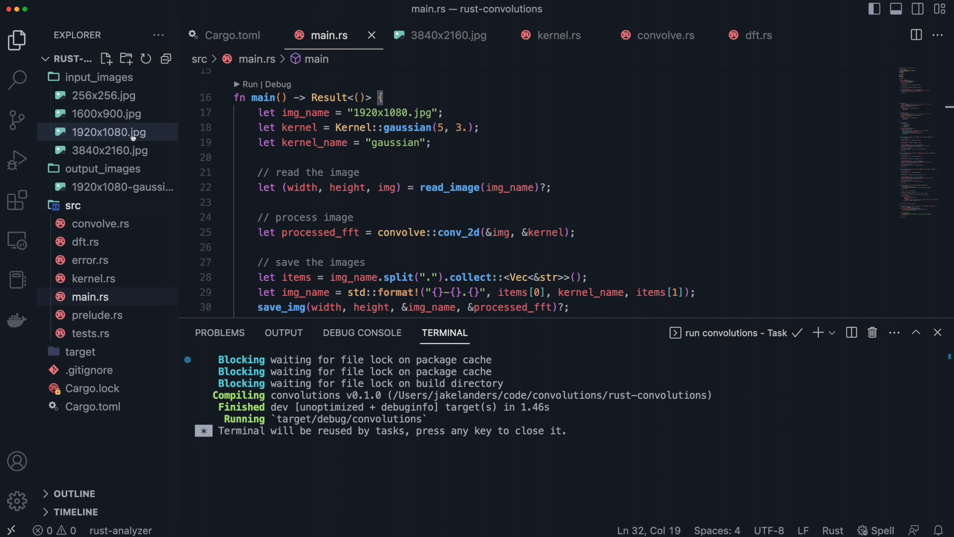
# - View the Gaussian output, switch the kernel to edge_enhance and emboss, then back to gaussian
pyautogui.click(109, 133)
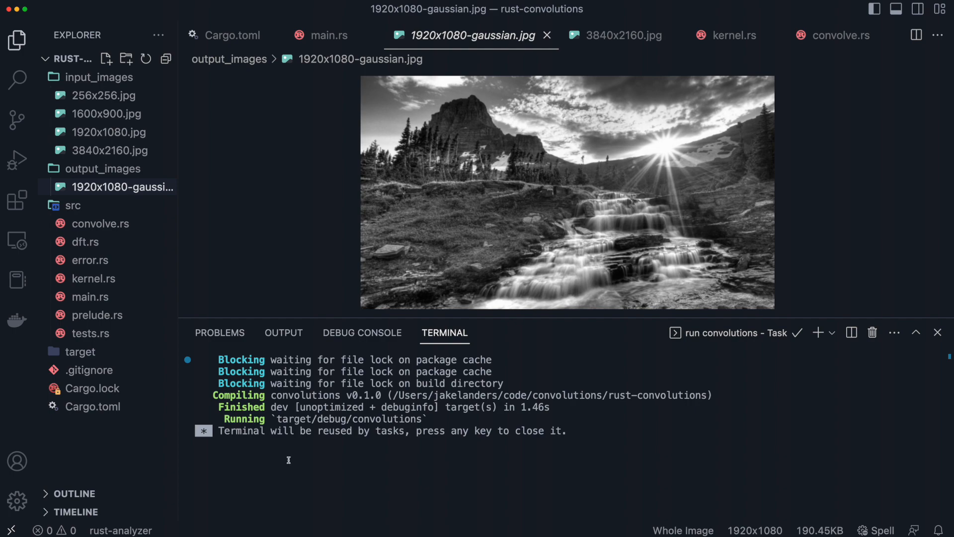
pyautogui.click(326, 35)
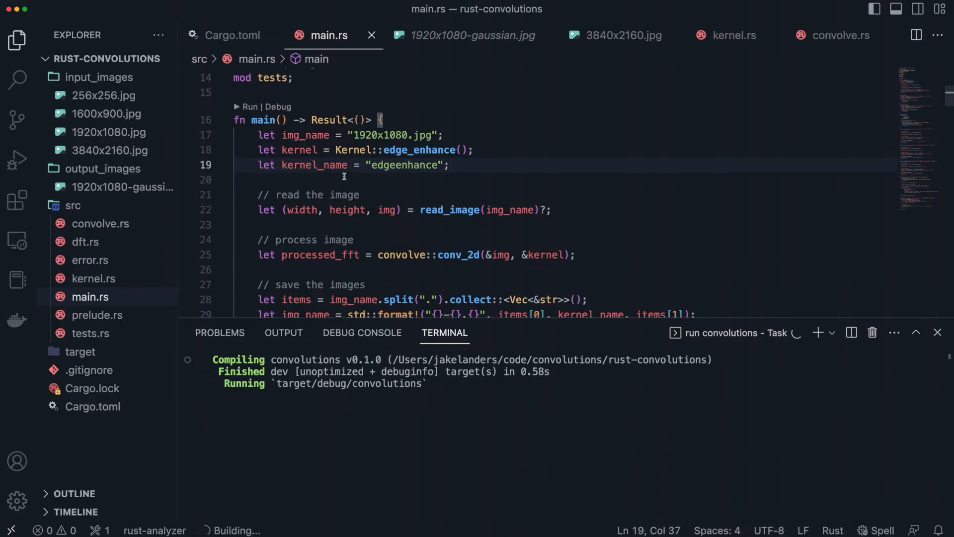
pyautogui.click(120, 187)
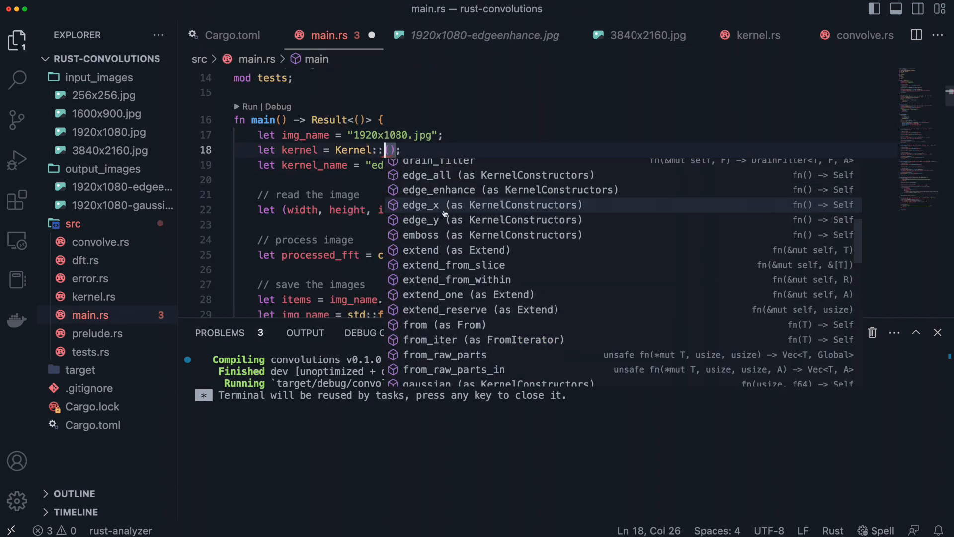
pyautogui.click(420, 235)
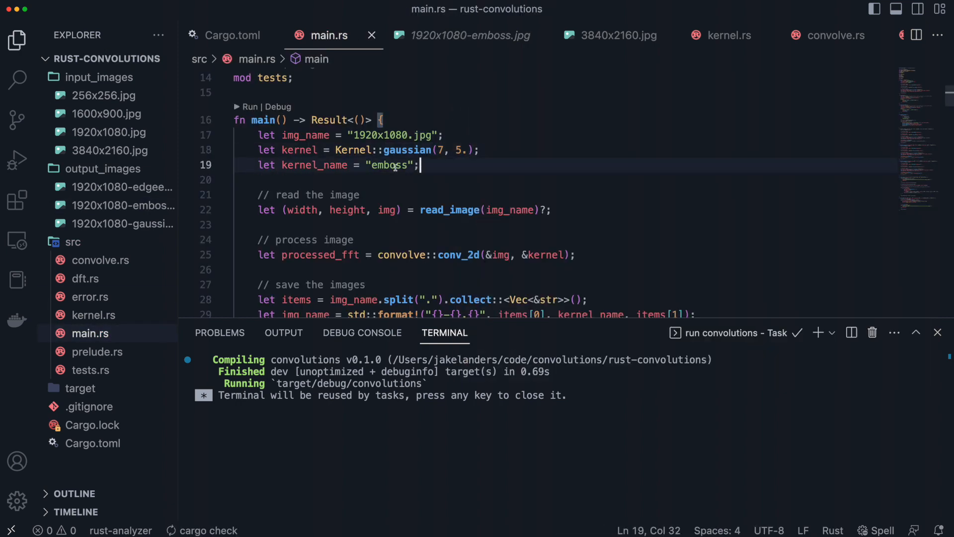
pyautogui.write('gaussian')
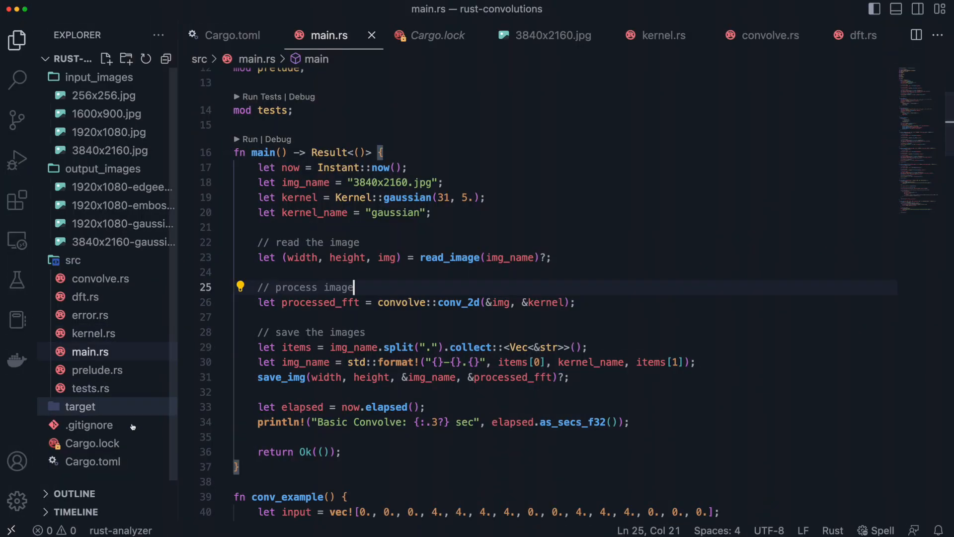
pyautogui.click(233, 34)
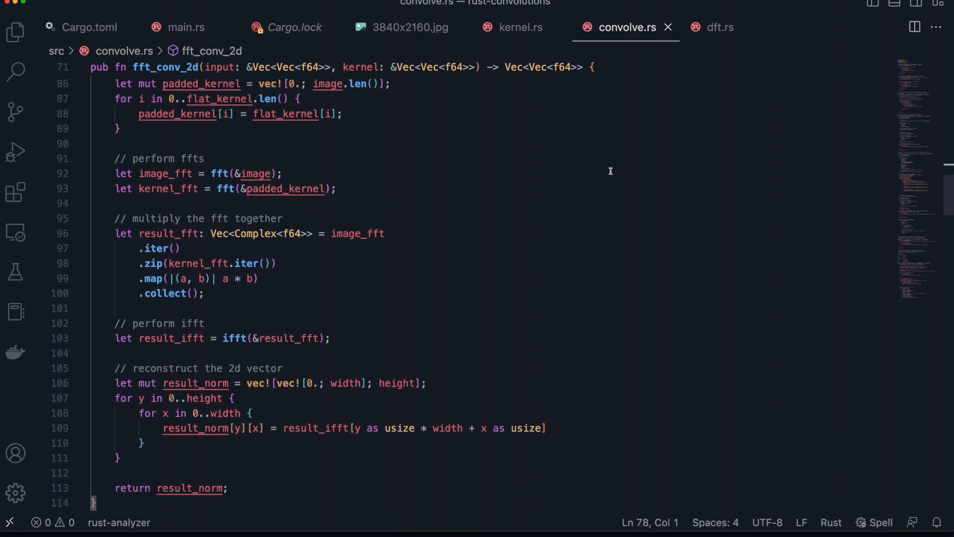
pyautogui.scroll(-3)
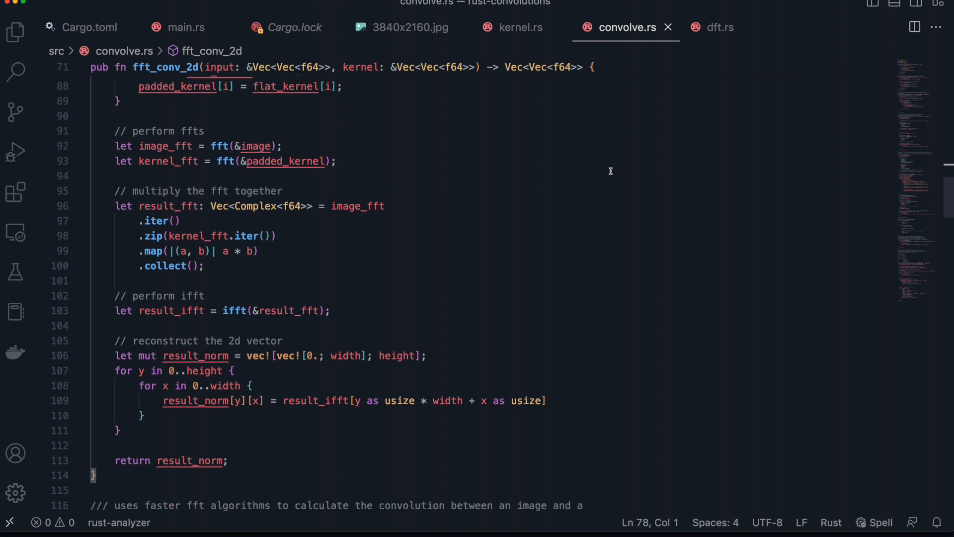
pyautogui.scroll(-3)
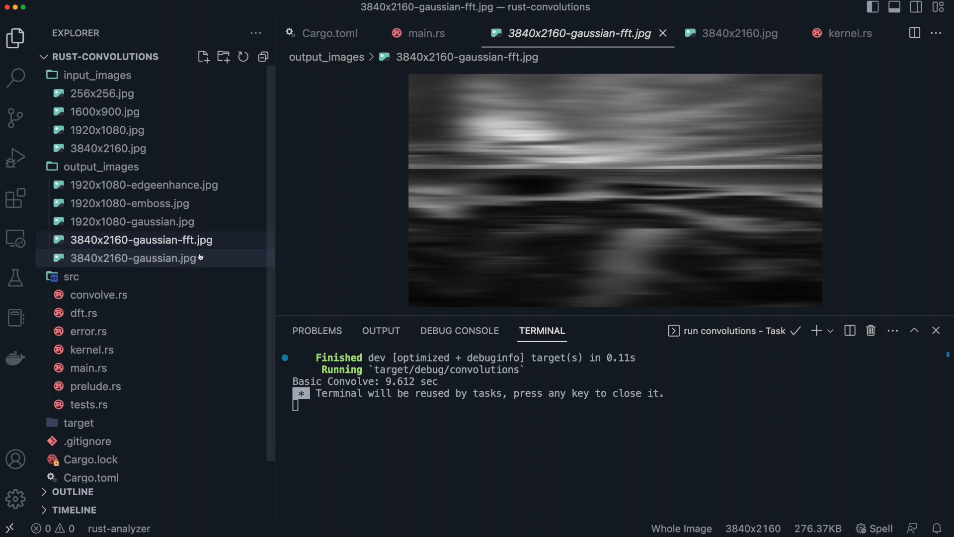
# - Open gaussian-fft.jpg and gaussian.jpg in output_images to compare the smeared FFT result
pyautogui.click(135, 259)
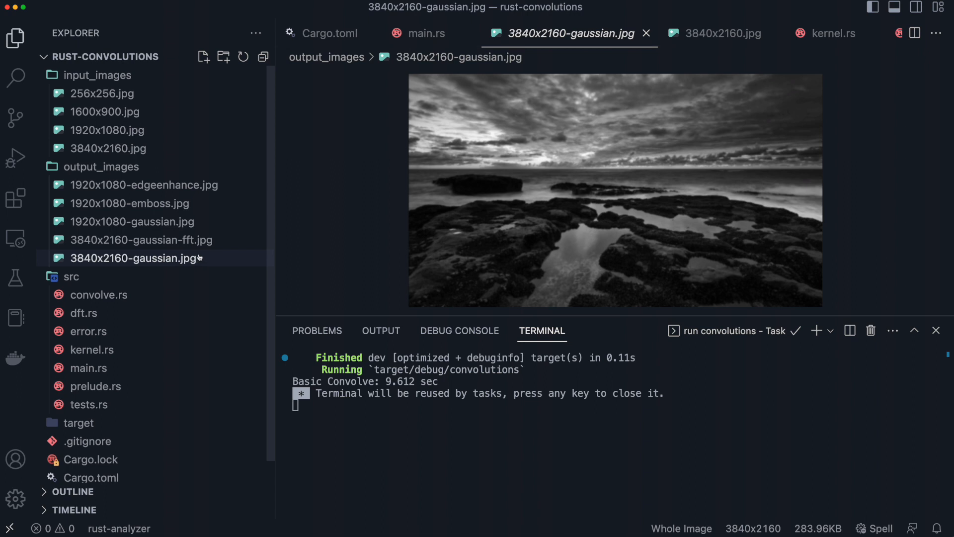
pyautogui.click(141, 239)
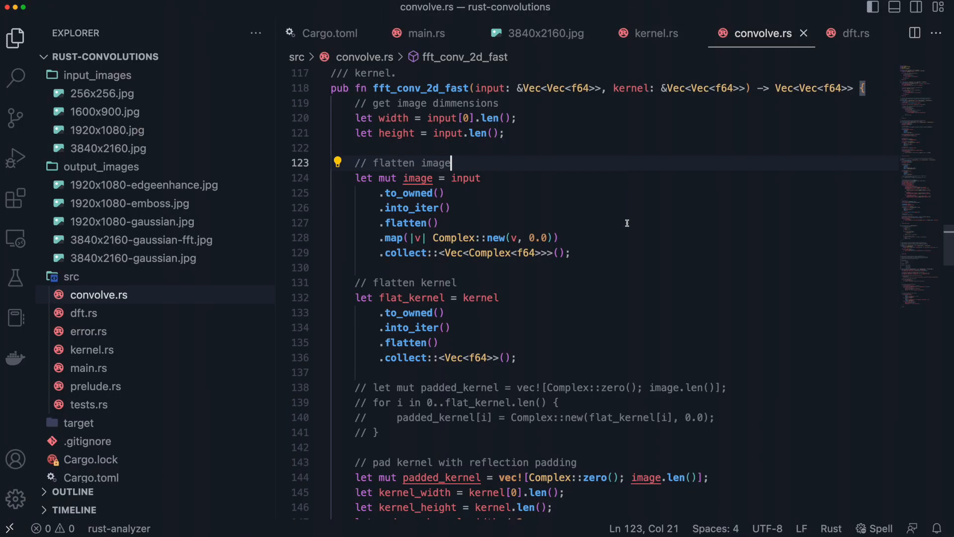
pyautogui.moveTo(627, 242)
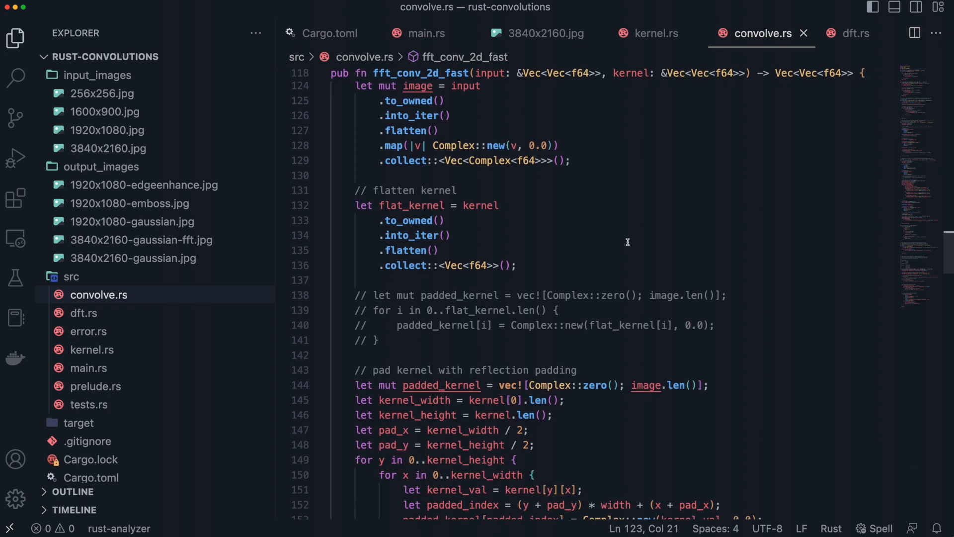
pyautogui.scroll(-3)
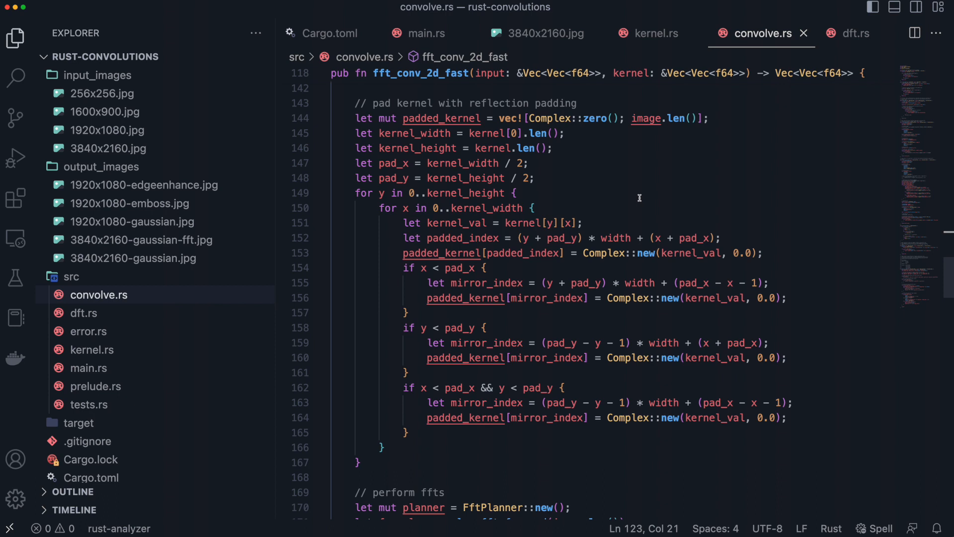
pyautogui.scroll(-3)
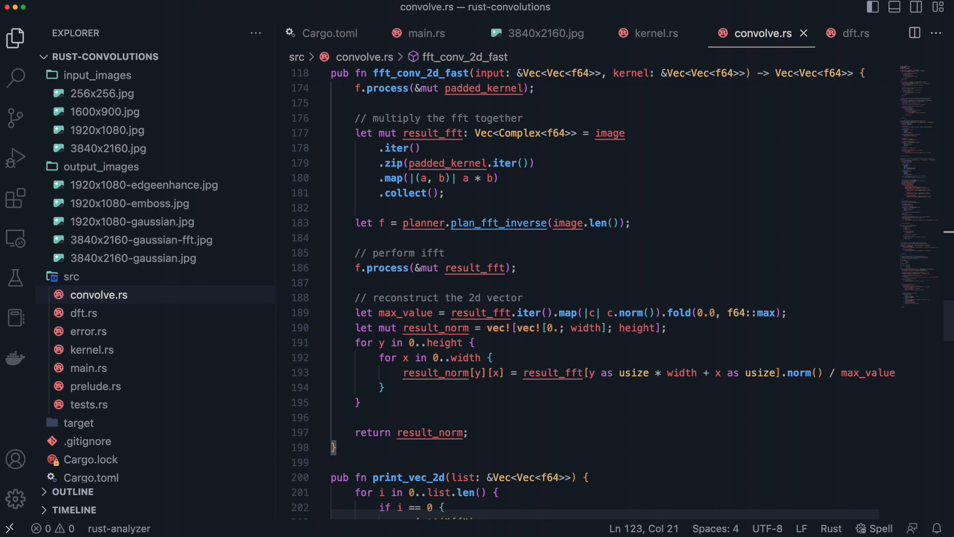
pyautogui.click(426, 33)
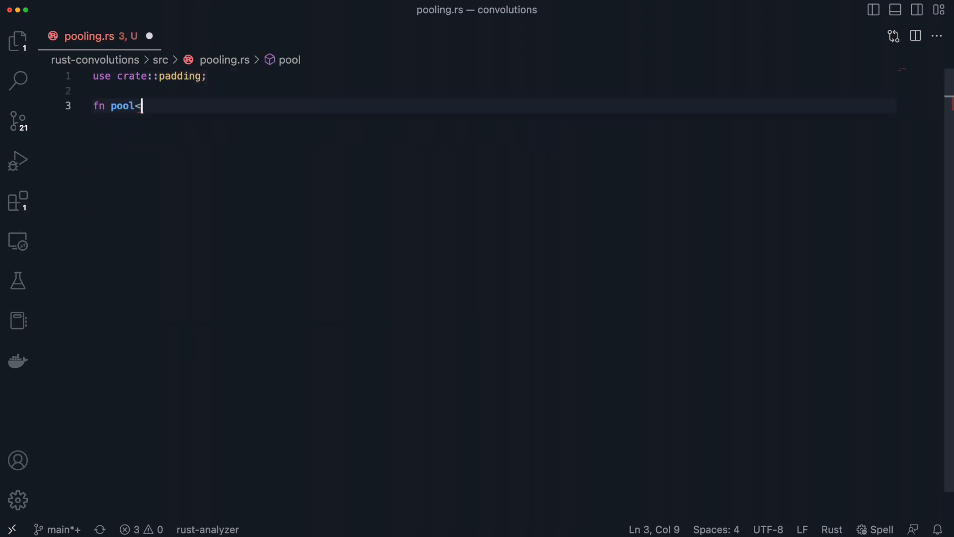
# - Write pool(input, size, mut predicate: P) -> Vec<Vec<f64>> where P: FnMut(Vec<f64>) -> f64, with a todo!() body
pyautogui.write('P>(input: &Vec<Vec<f64>>, size')
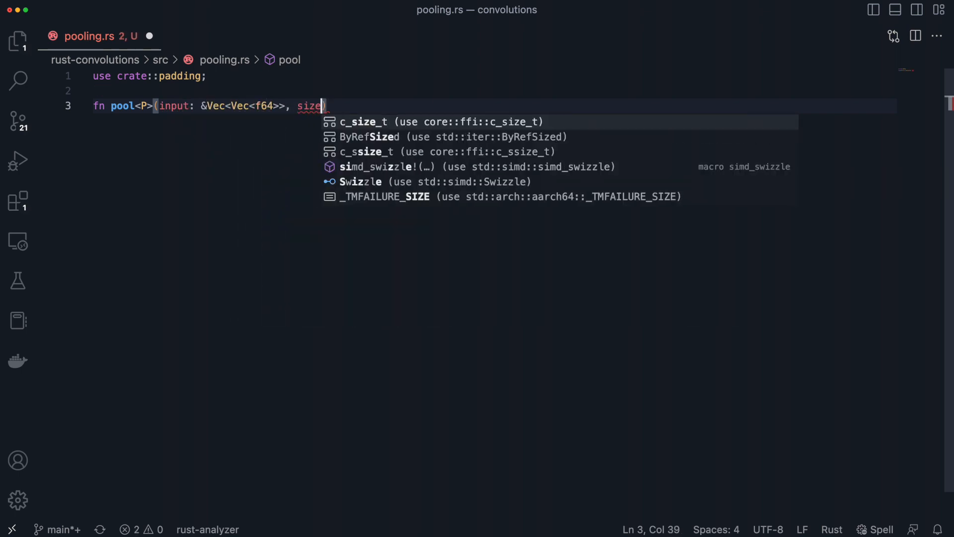
pyautogui.write(': usize)')
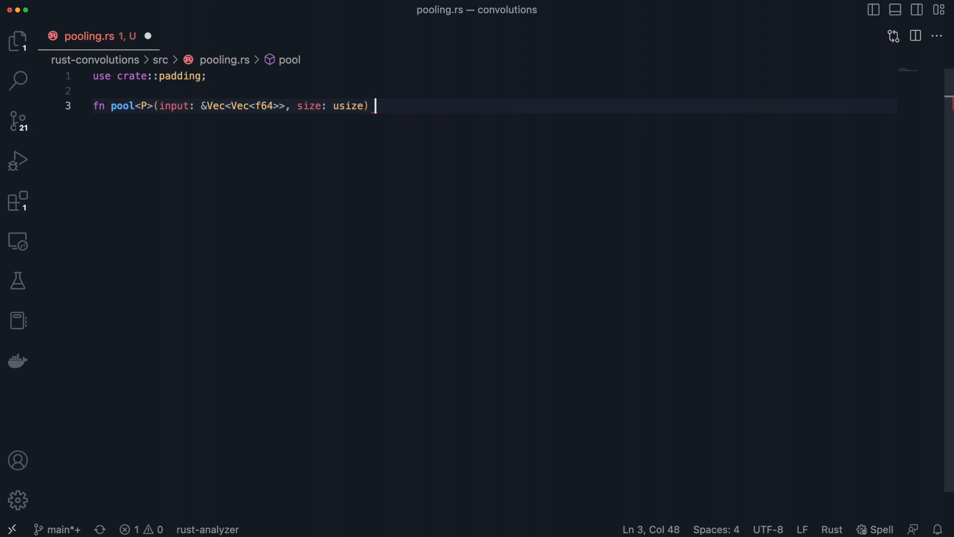
pyautogui.write('-> Vec<Vec<')
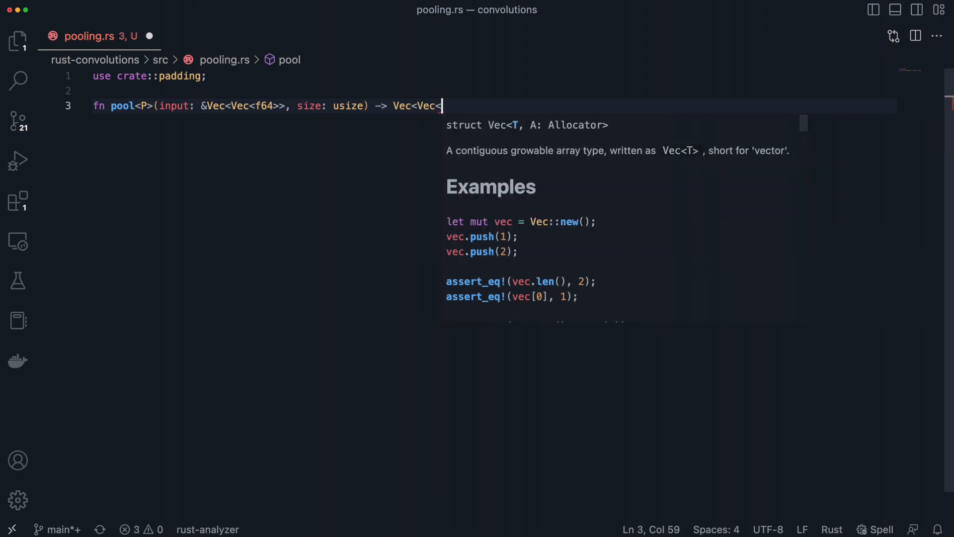
pyautogui.write('f64>> where')
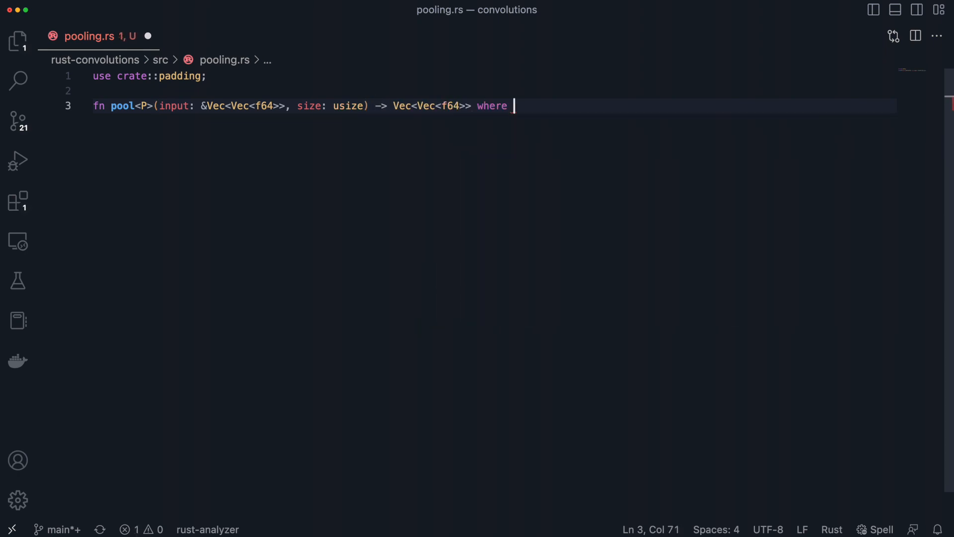
pyautogui.write('P: FnMut(')
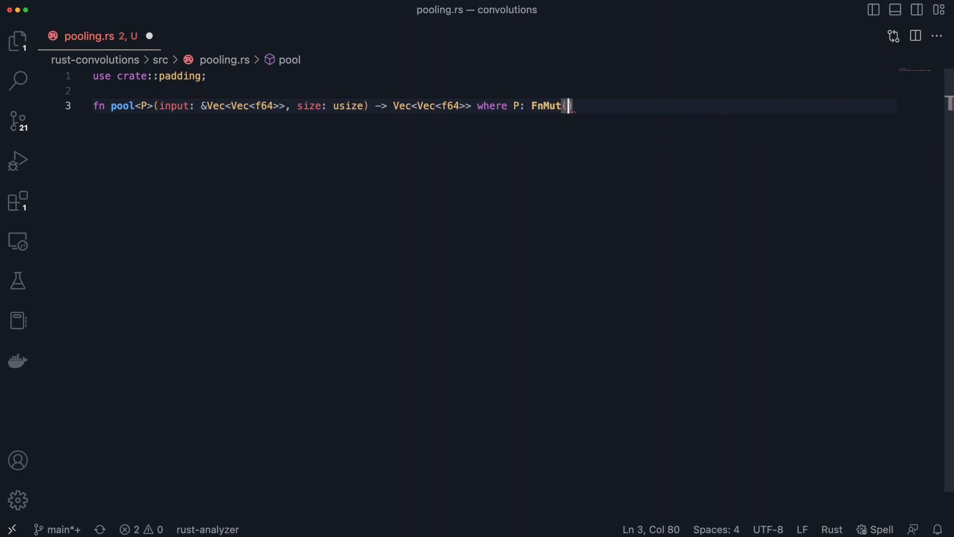
pyautogui.write('Vec<f64>) -> f64 {')
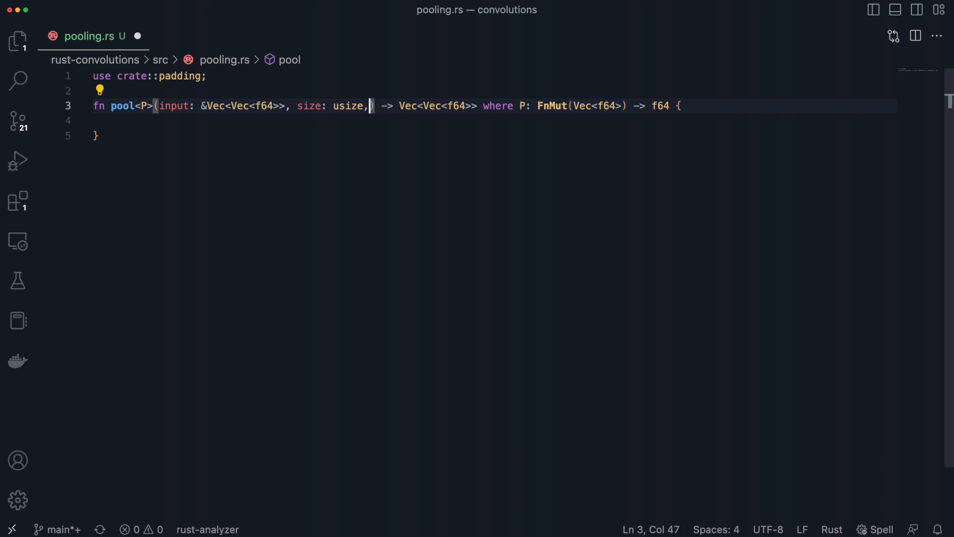
pyautogui.write('mut predicate: P')
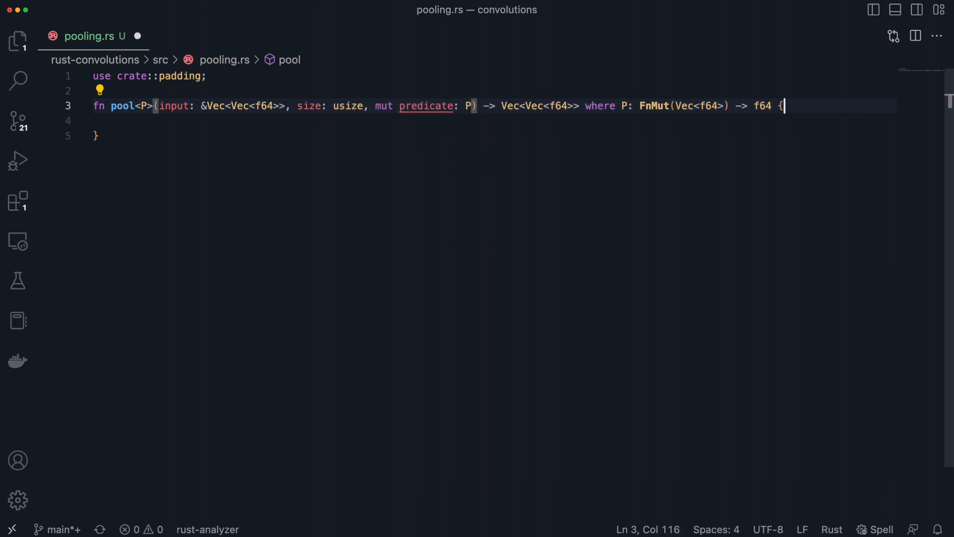
pyautogui.write('todo!()')
pyautogui.write('.map(|x|')
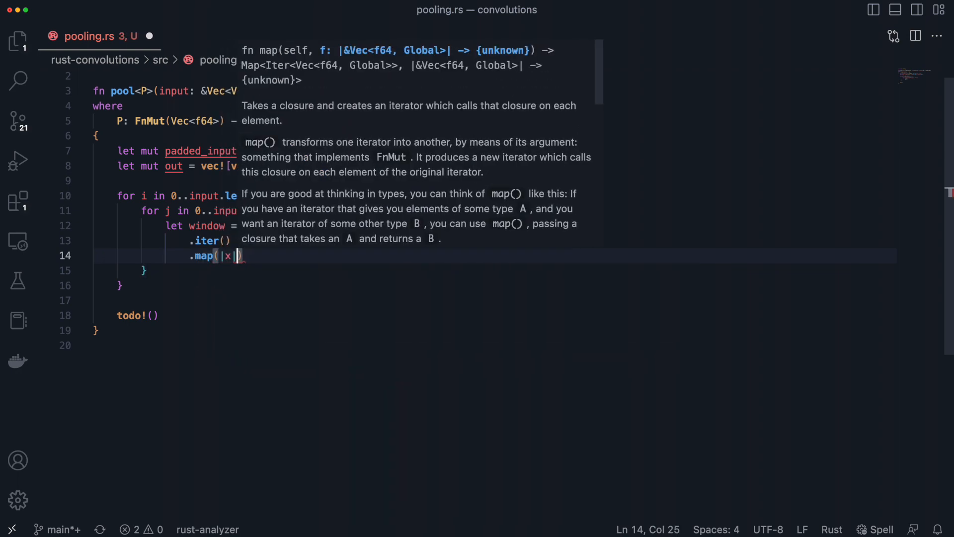
# - Gather each window via x[j..j+size].iter().map() and assign the predicate result to out[i][j]
pyautogui.write('x[j..j+size].iter().map(|n| *n).collect::<Vec<f64>>())')
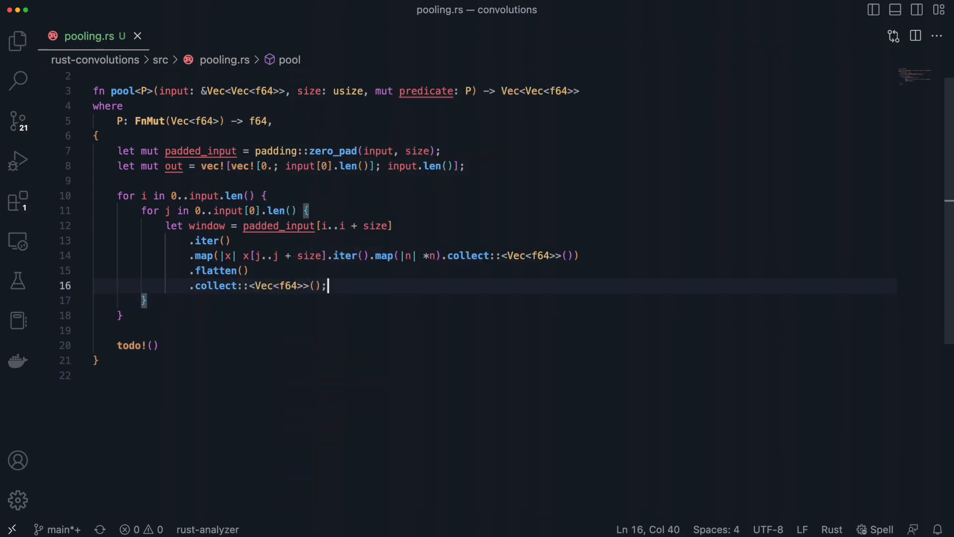
pyautogui.write('out[i][j]')
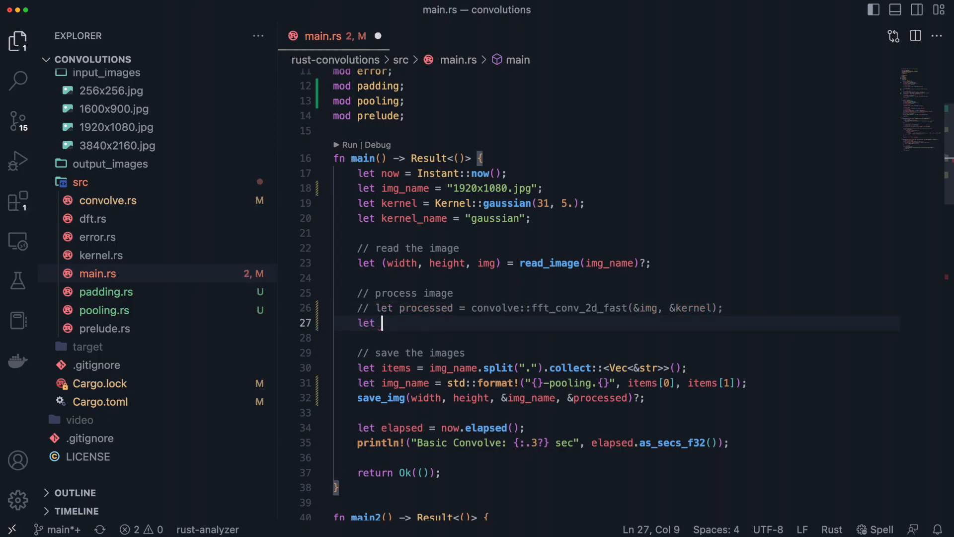
# - Set processed to pooling::max_pool(&img, 5), run it, and view 1920x1080-pooling-stoch.jpg
pyautogui.write('processed = pooling::max_pool(&img, 5);')
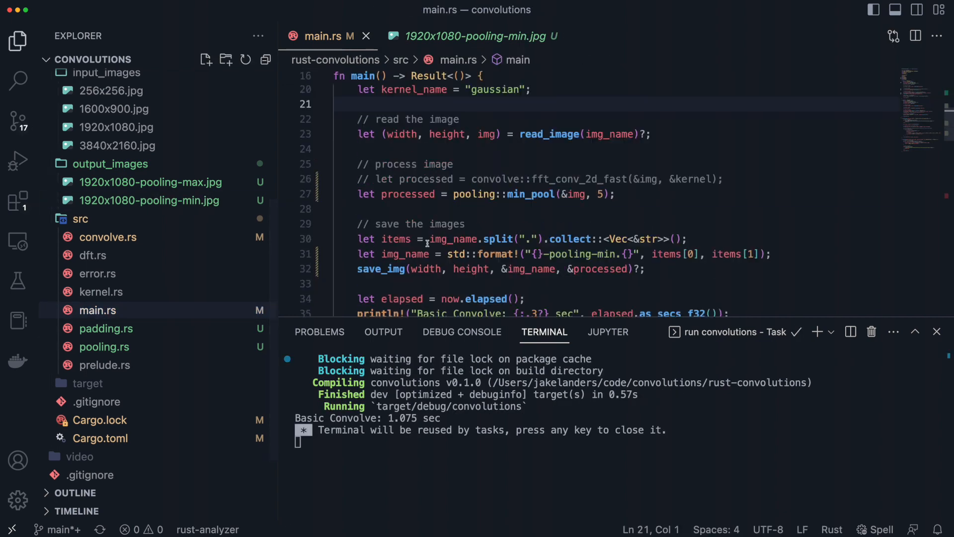
pyautogui.click(150, 218)
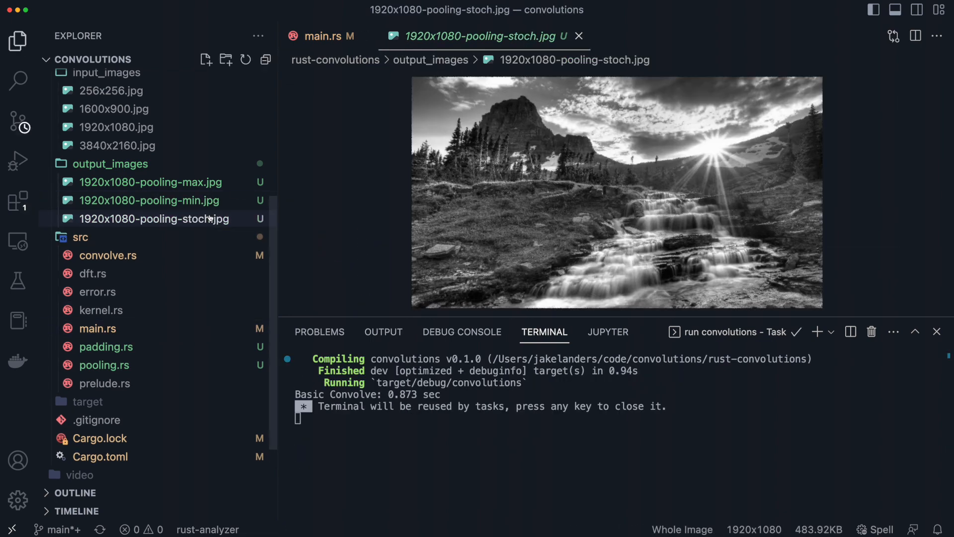